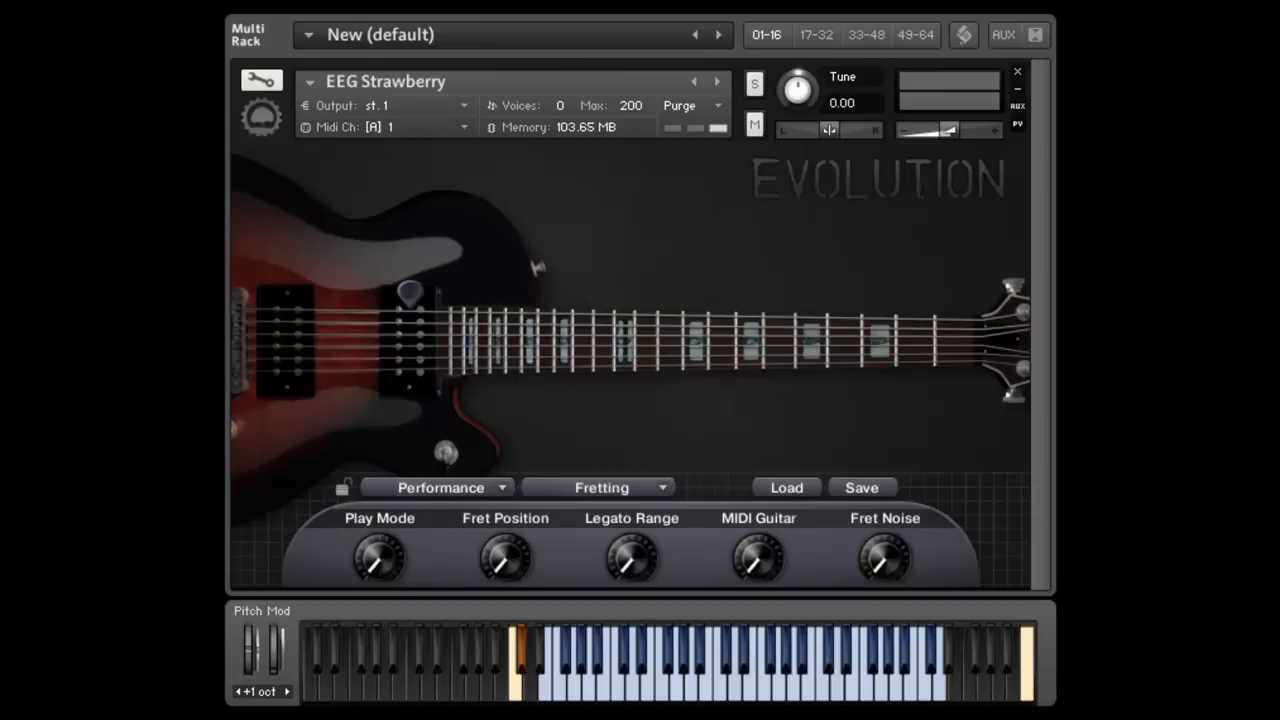
pyautogui.moveTo(728, 520)
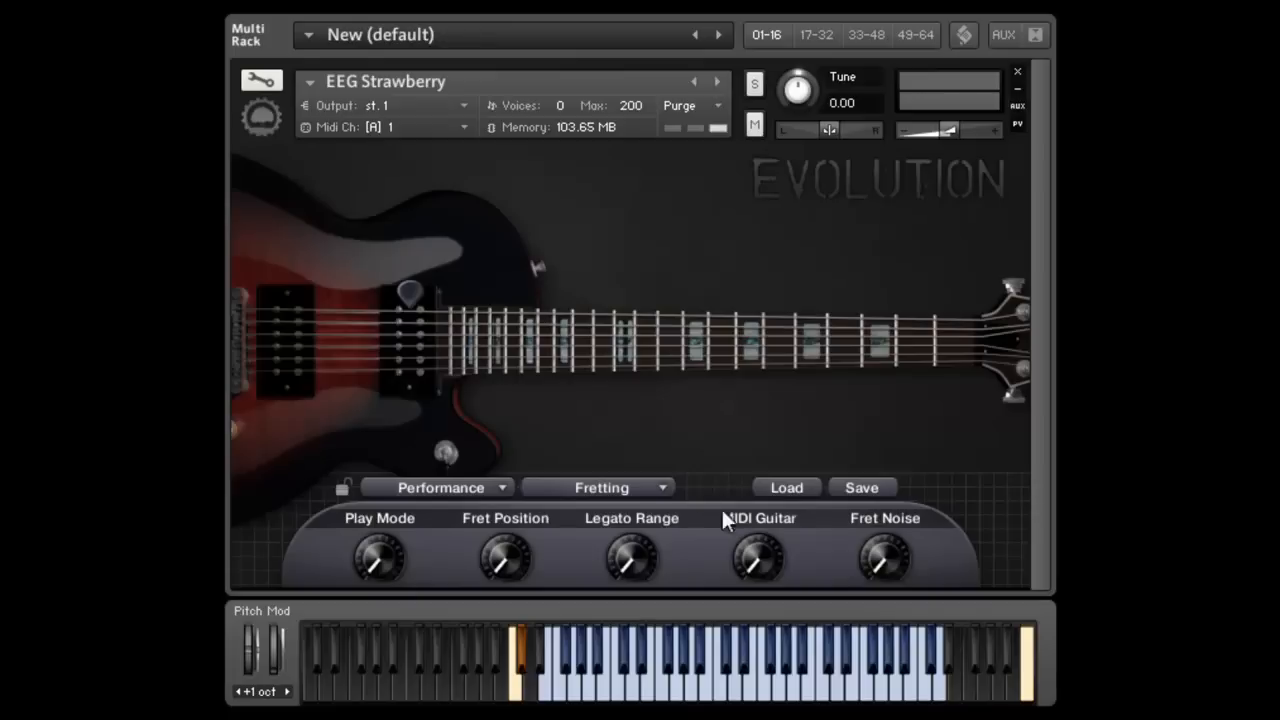
# Step: Show the guitar's Picking page and move the Pick Position knob to 72%
pyautogui.click(600, 488)
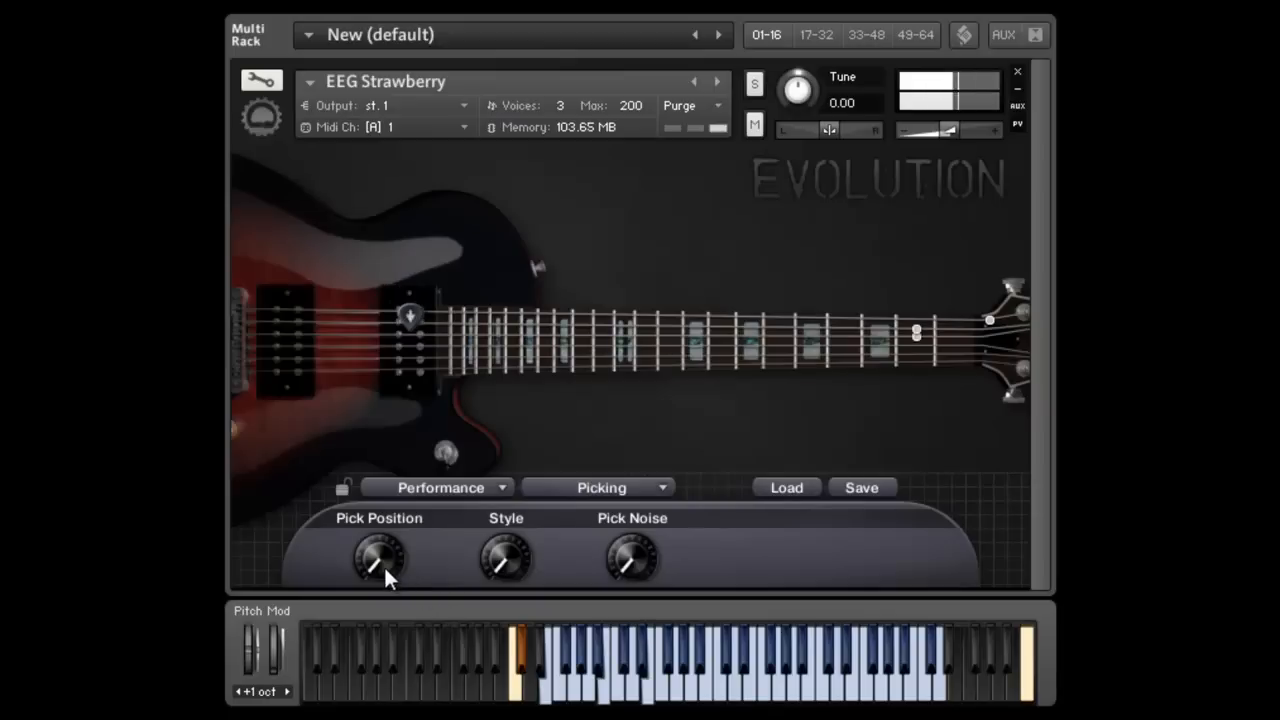
pyautogui.moveTo(380, 558); pyautogui.dragTo(380, 510)
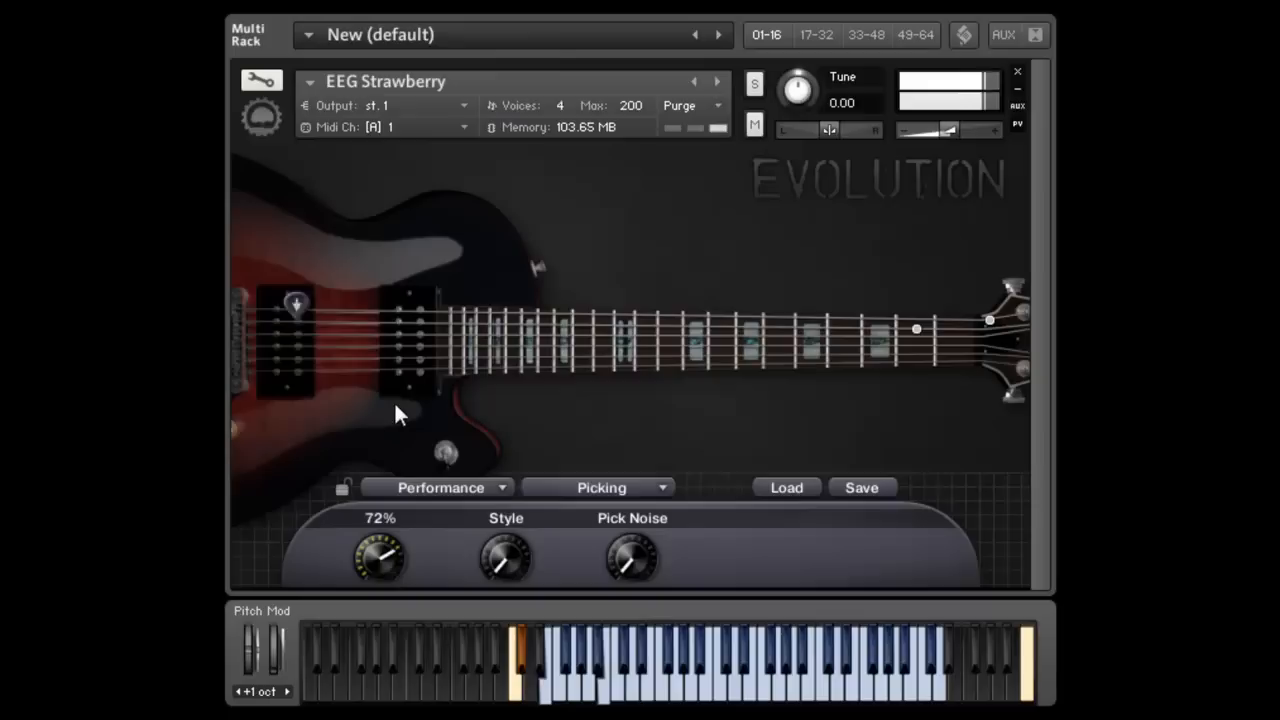
pyautogui.moveTo(380, 556); pyautogui.dragTo(384, 520)
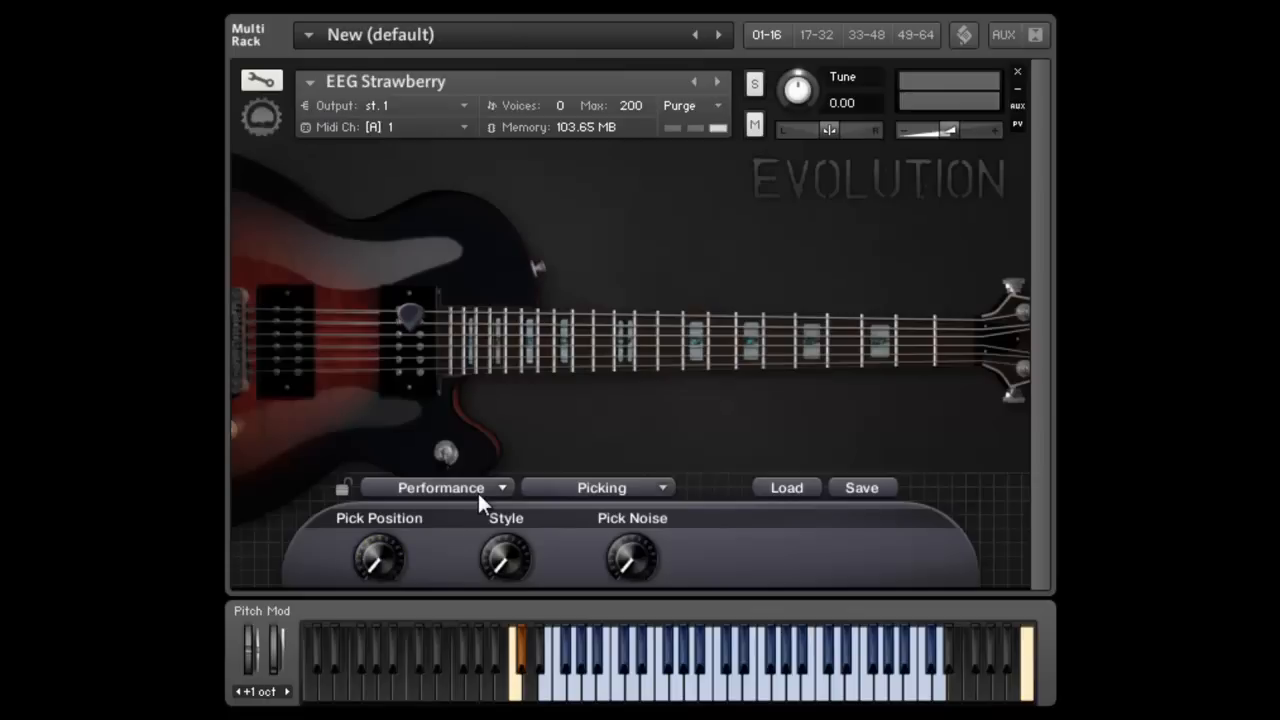
# Step: Switch to the Effects section and show the Amp / Cab settings page via Stompbox 1
pyautogui.click(452, 488)
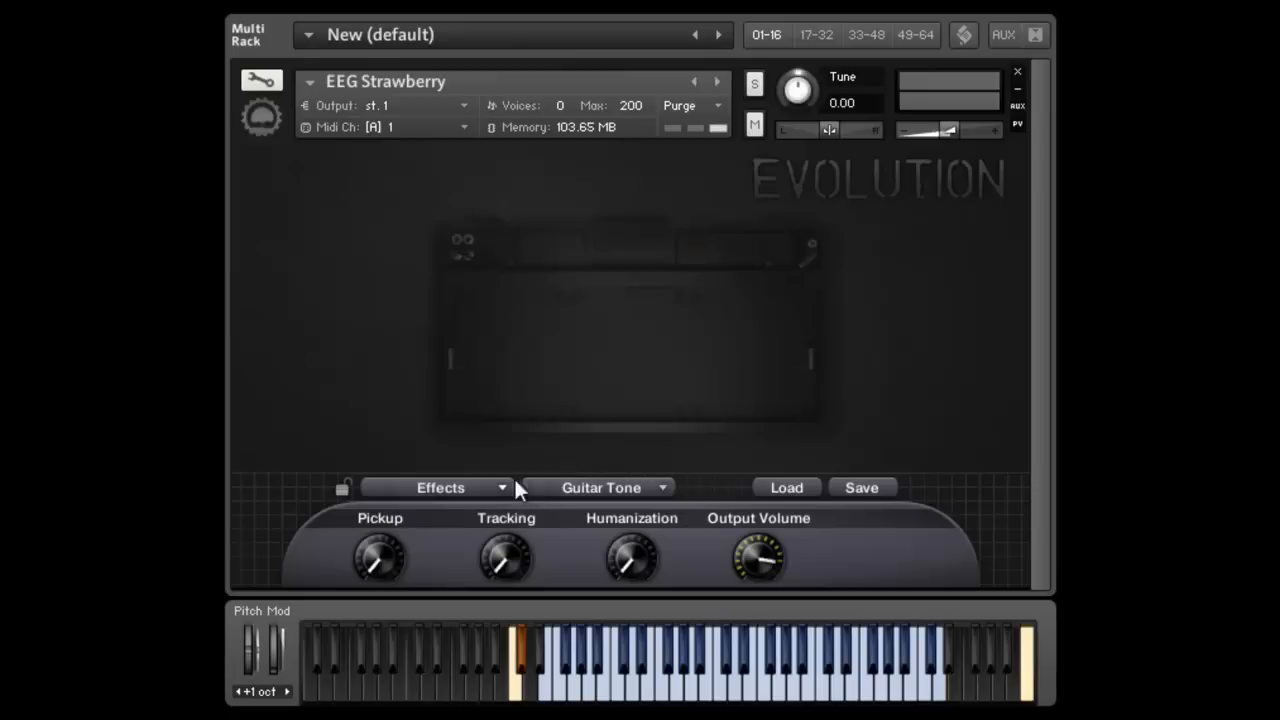
pyautogui.click(600, 488)
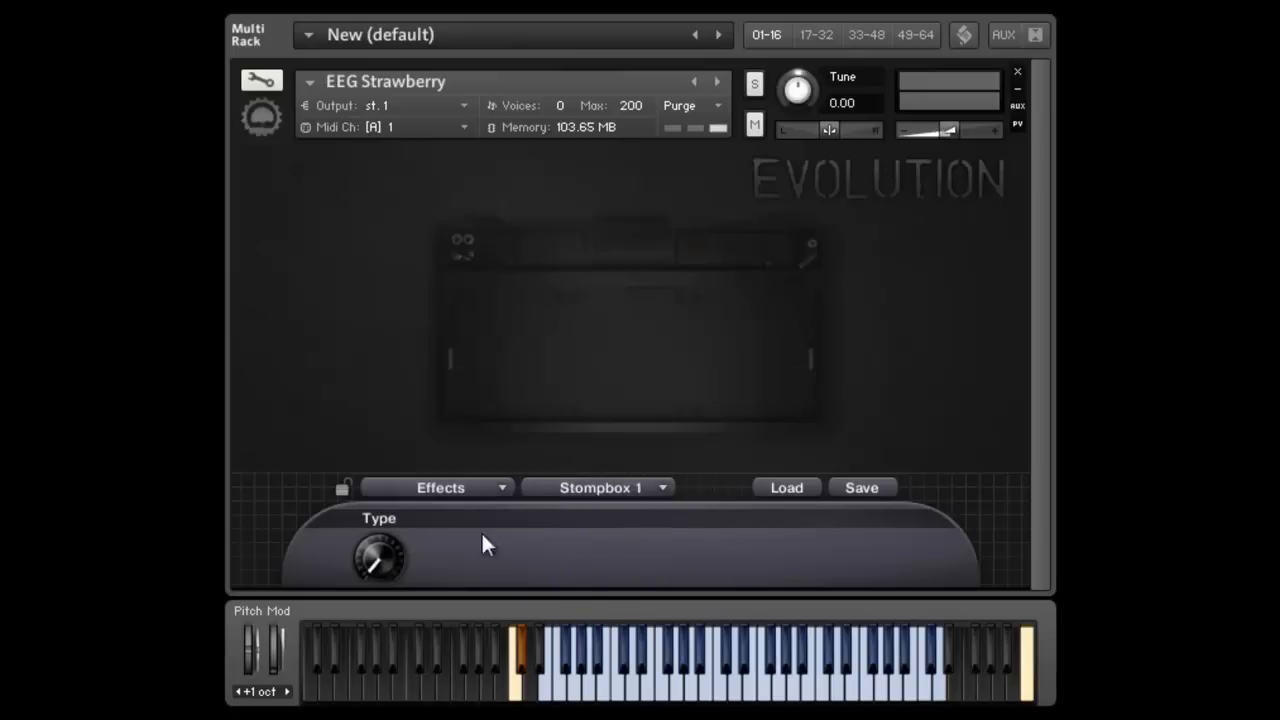
pyautogui.click(598, 488)
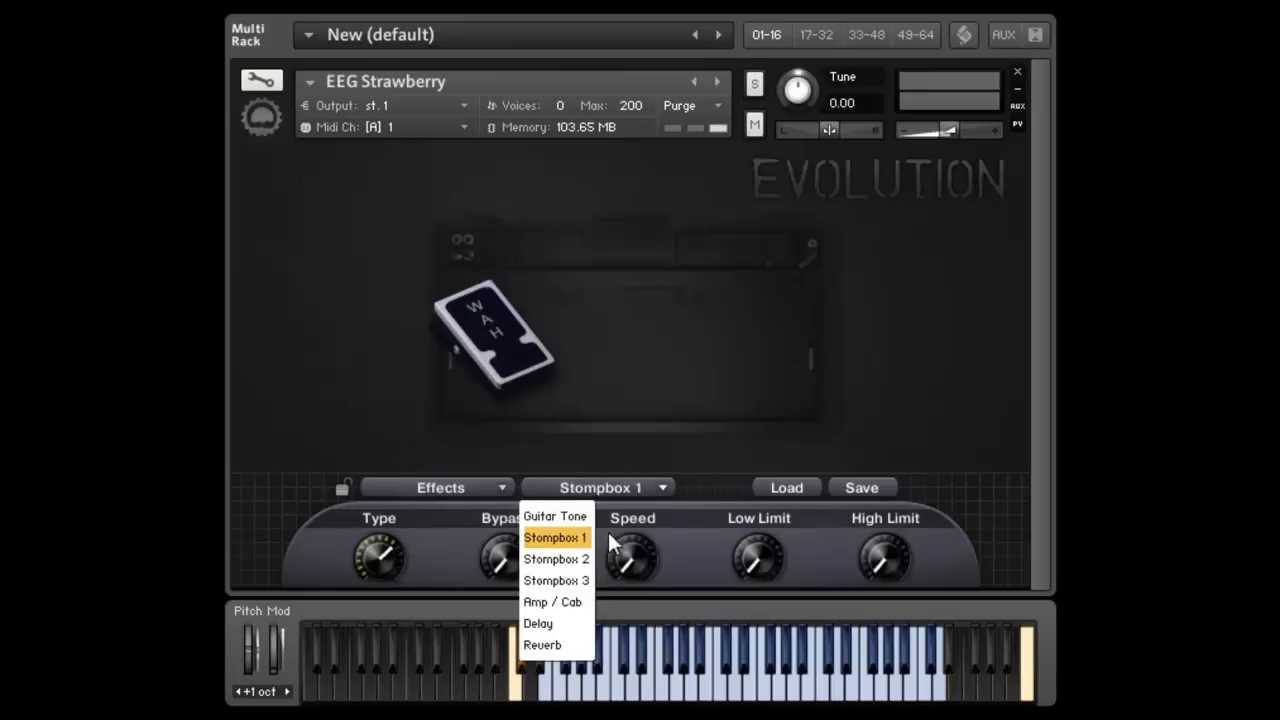
pyautogui.moveTo(556, 560)
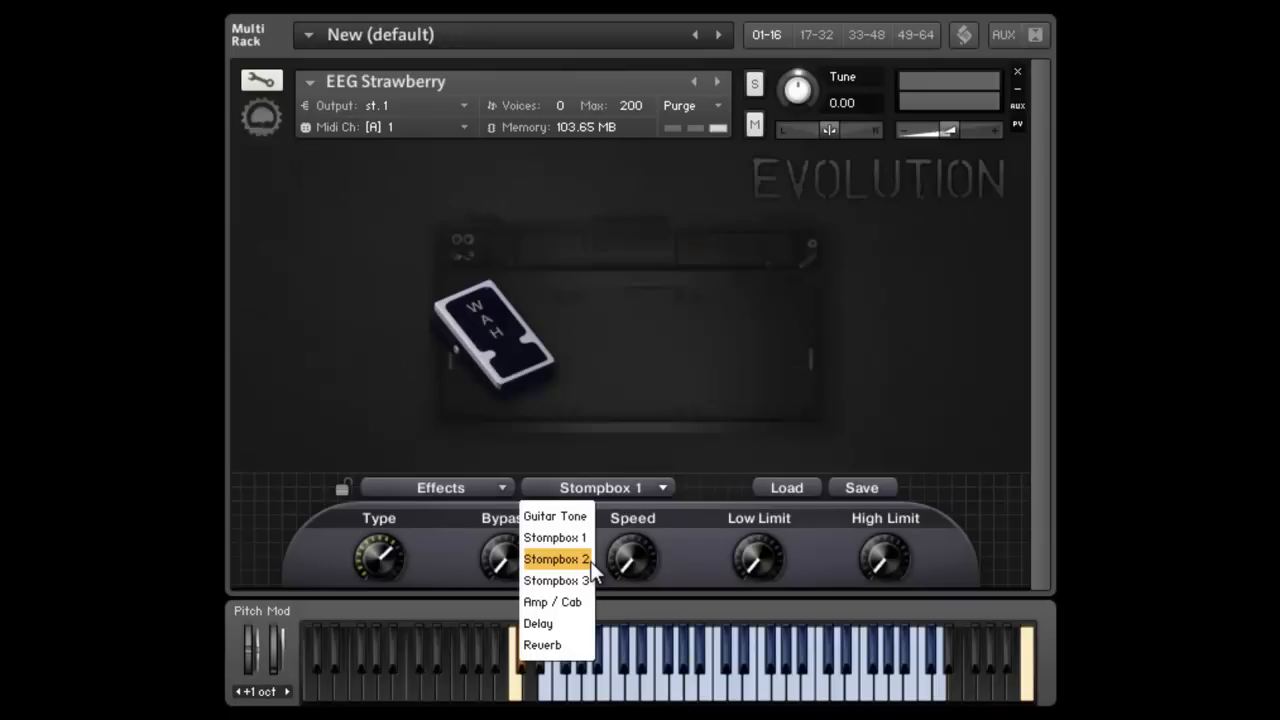
pyautogui.moveTo(570, 604)
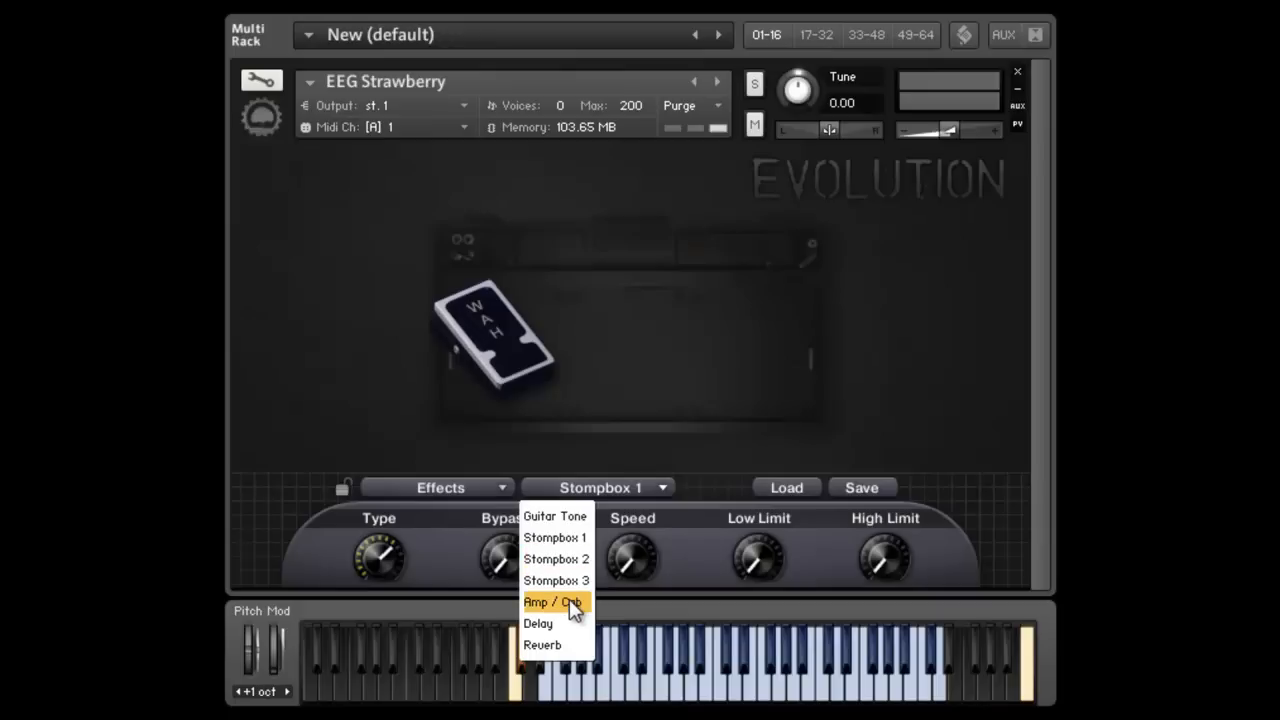
pyautogui.click(552, 600)
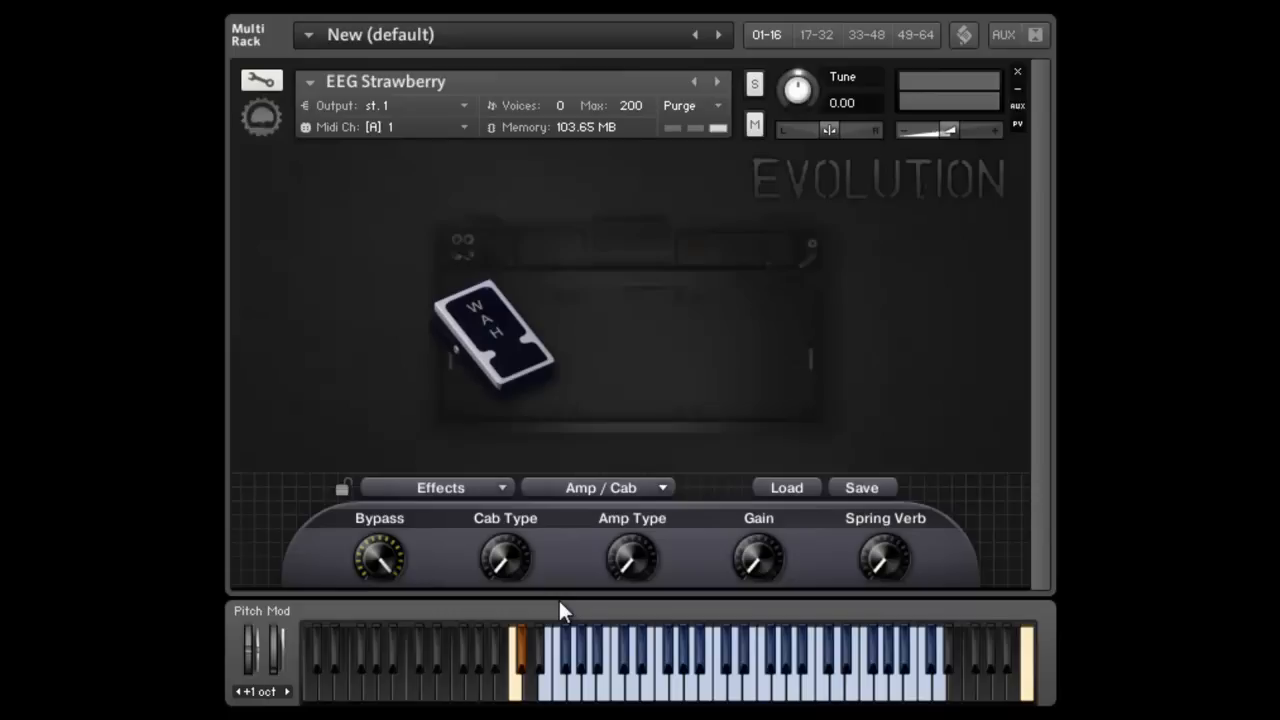
pyautogui.moveTo(840, 550)
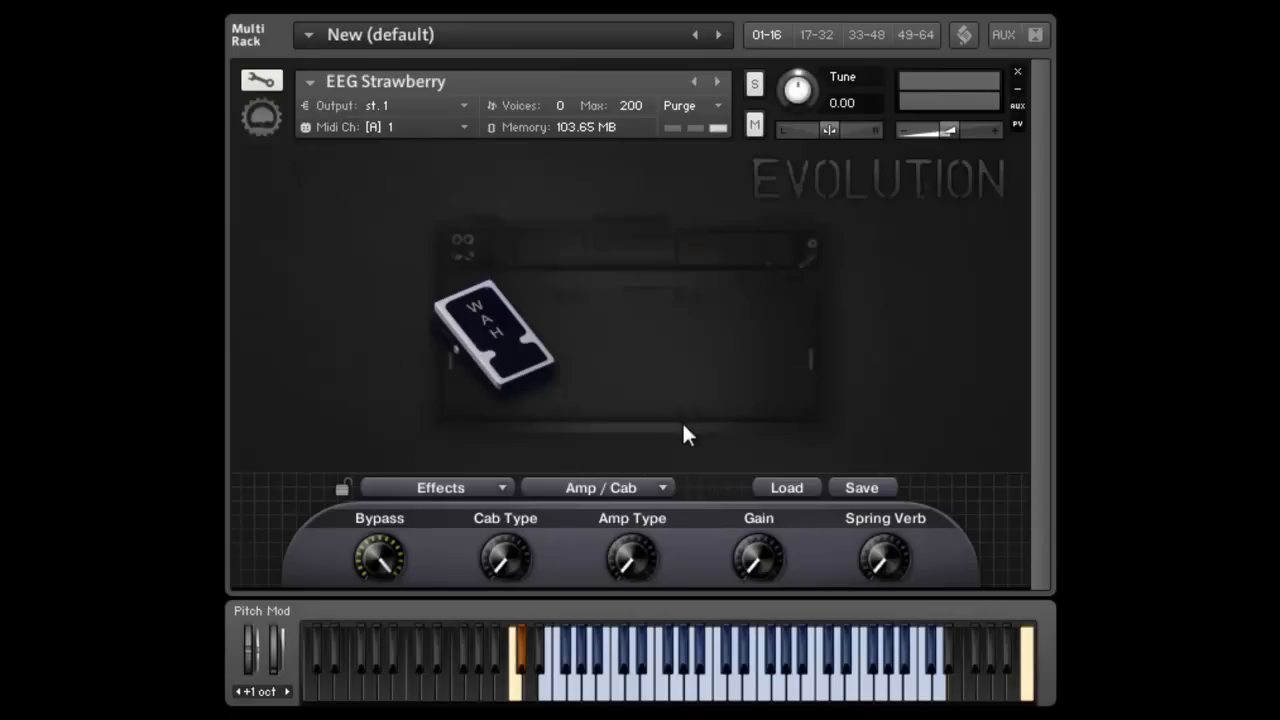
# Step: Load an .nka effects preset so the wah is replaced by three stompbox pedals
pyautogui.click(786, 488)
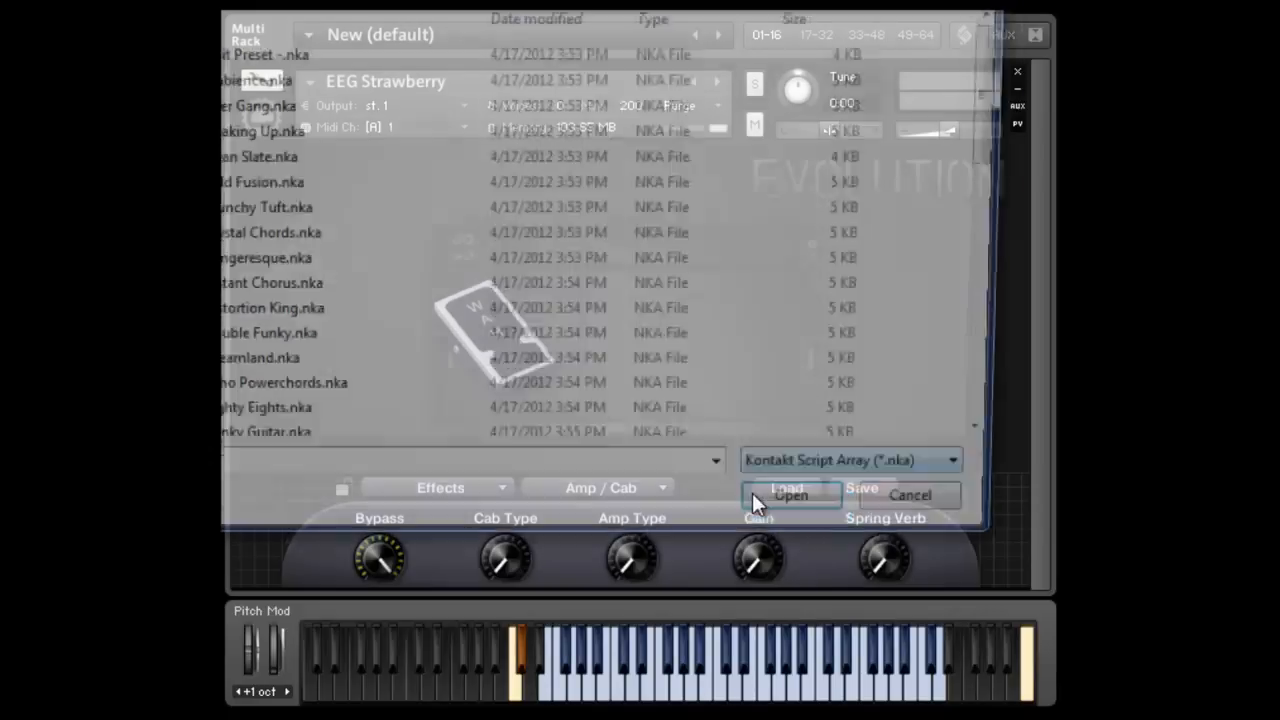
pyautogui.click(908, 496)
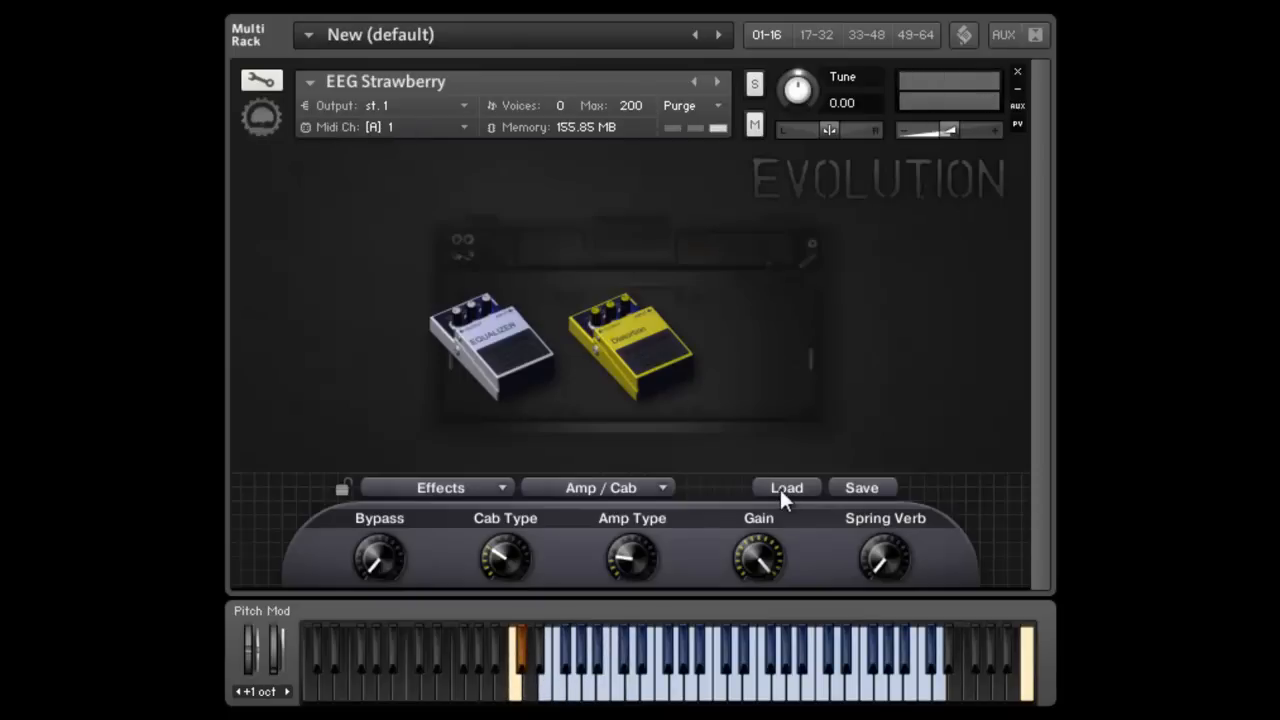
pyautogui.click(786, 488)
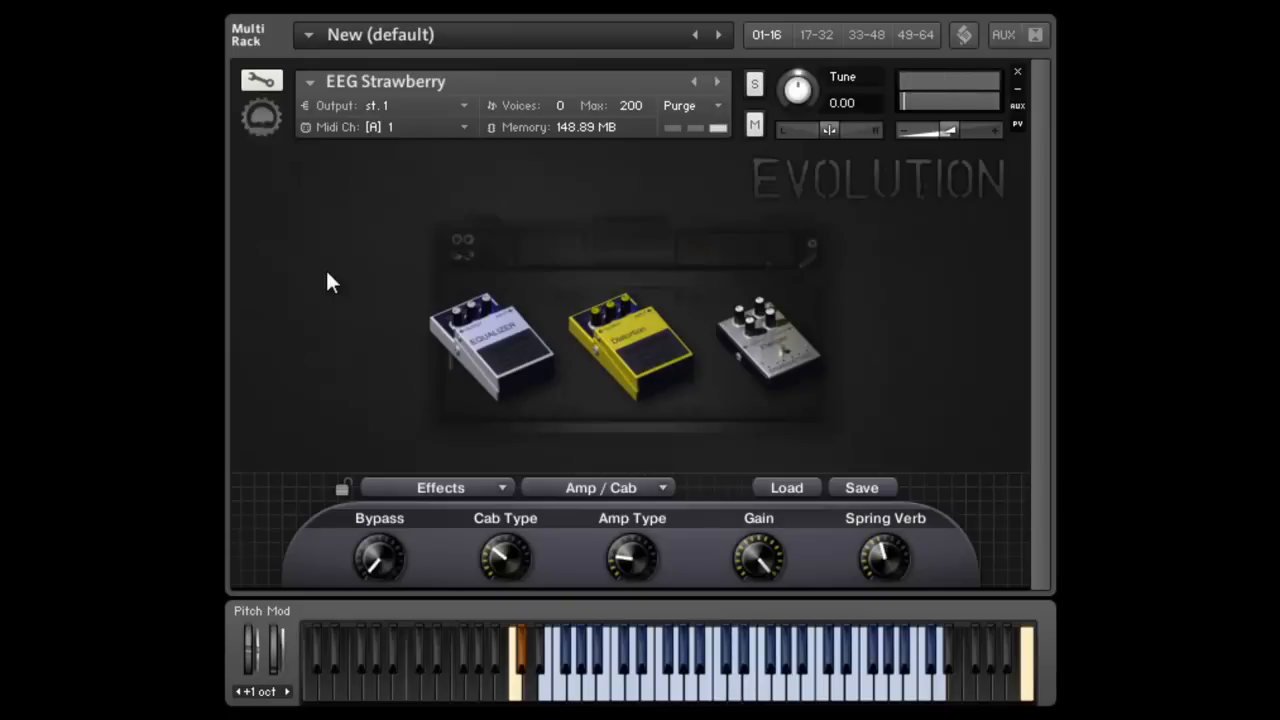
pyautogui.moveTo(728, 472)
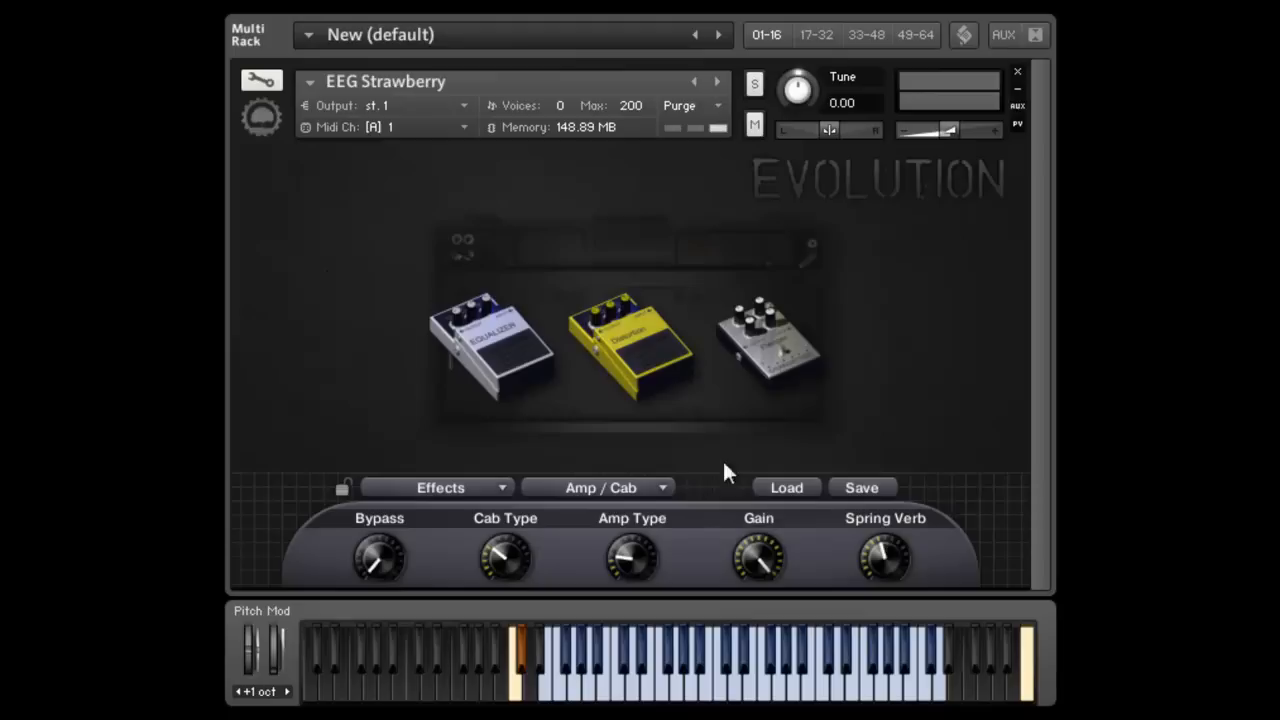
# Step: Load a different .nka effects preset giving a rig with a blue and a green pedal
pyautogui.click(786, 488)
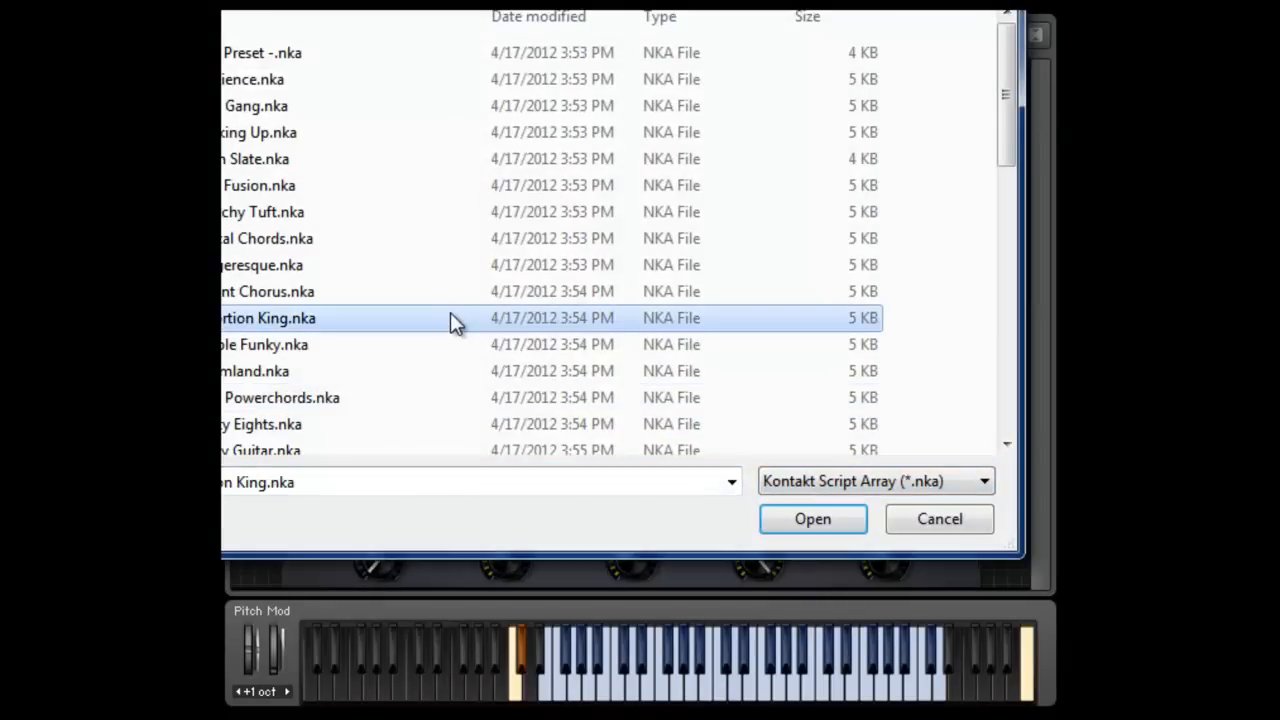
pyautogui.moveTo(448, 336)
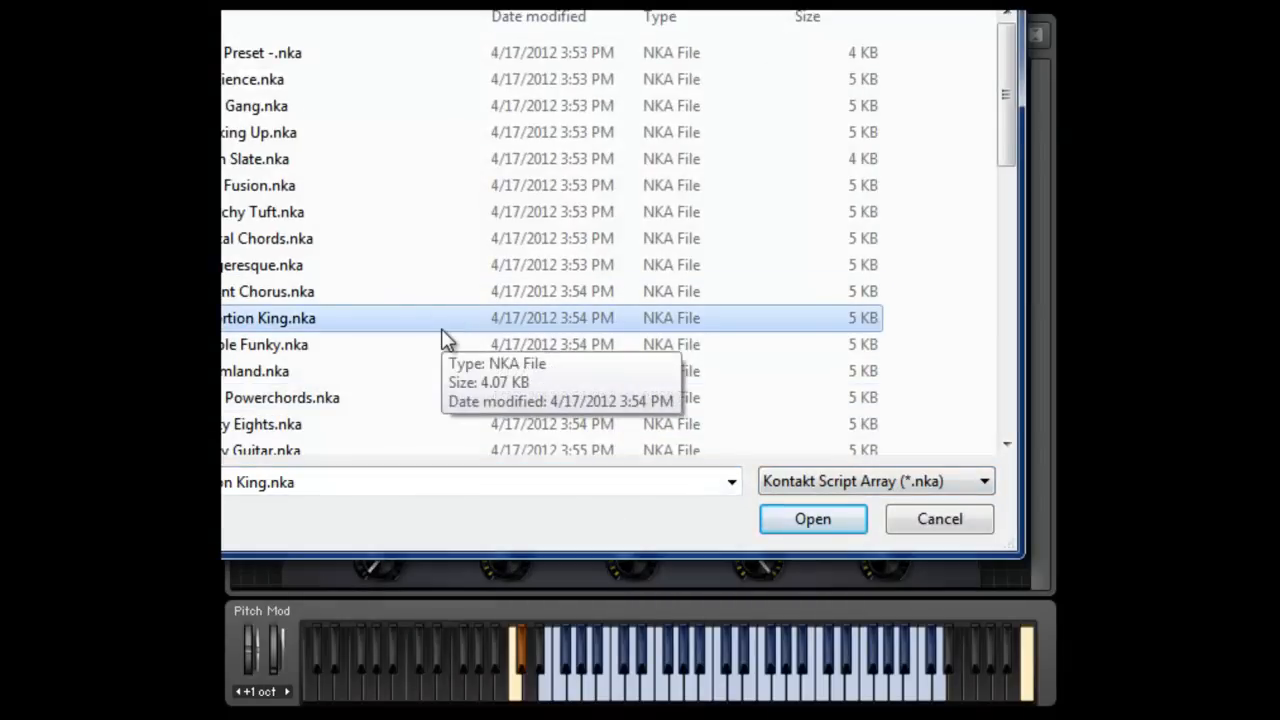
pyautogui.scroll(-3)
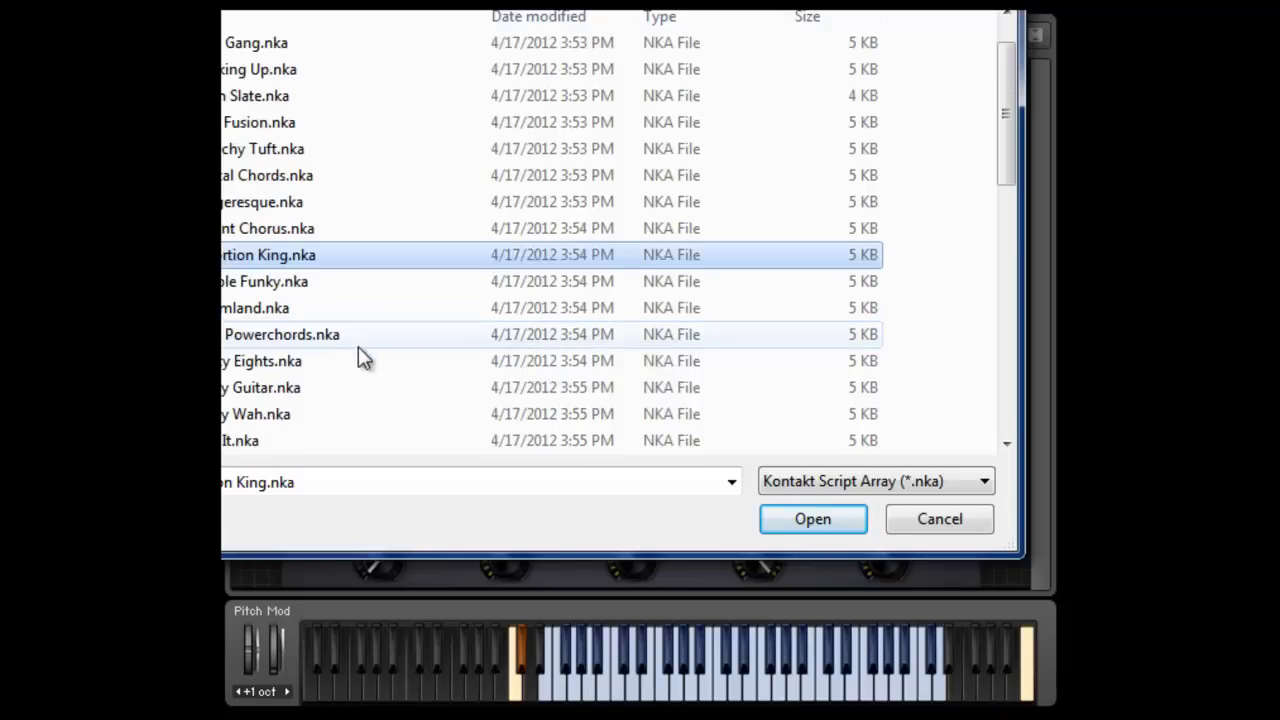
pyautogui.scroll(-3)
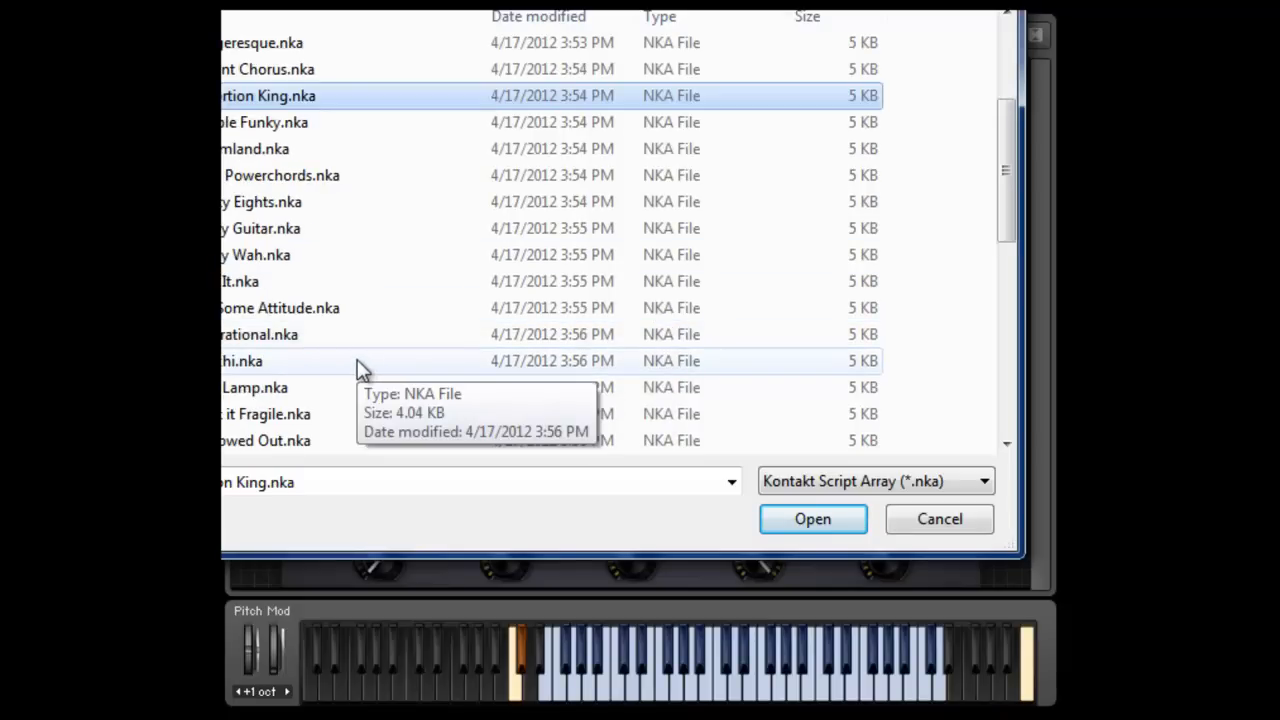
pyautogui.moveTo(352, 316)
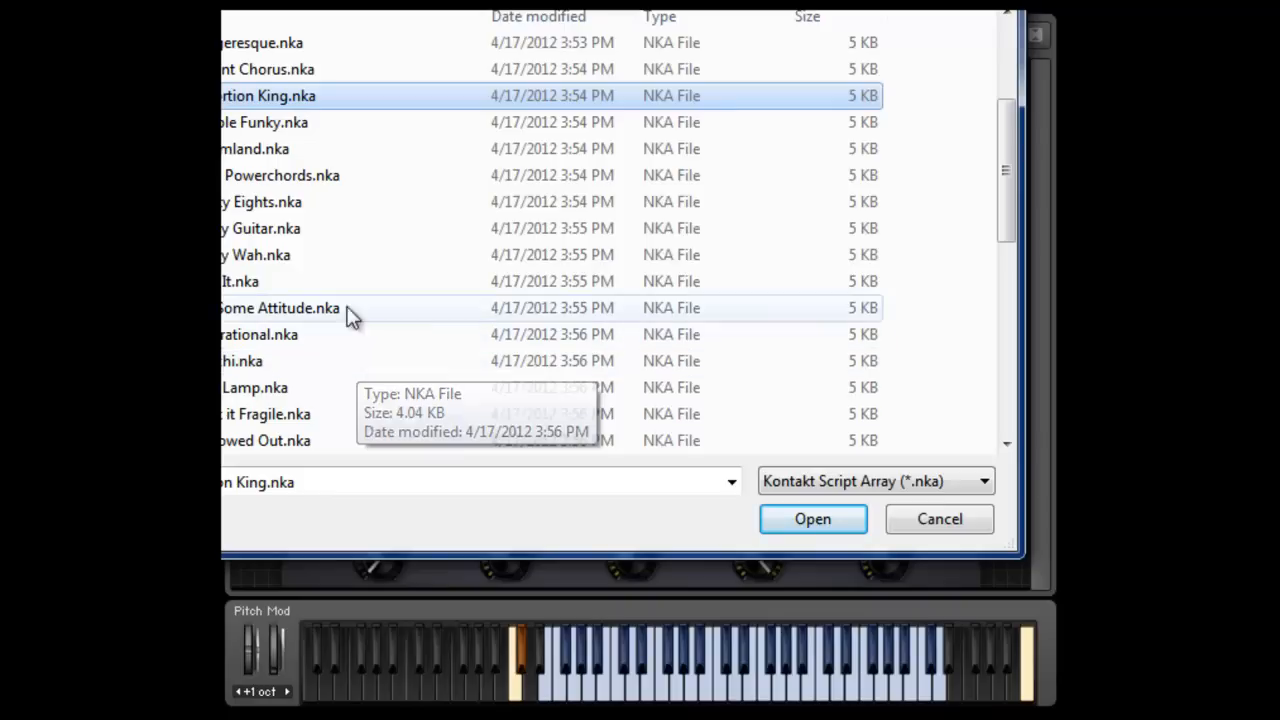
pyautogui.scroll(3)
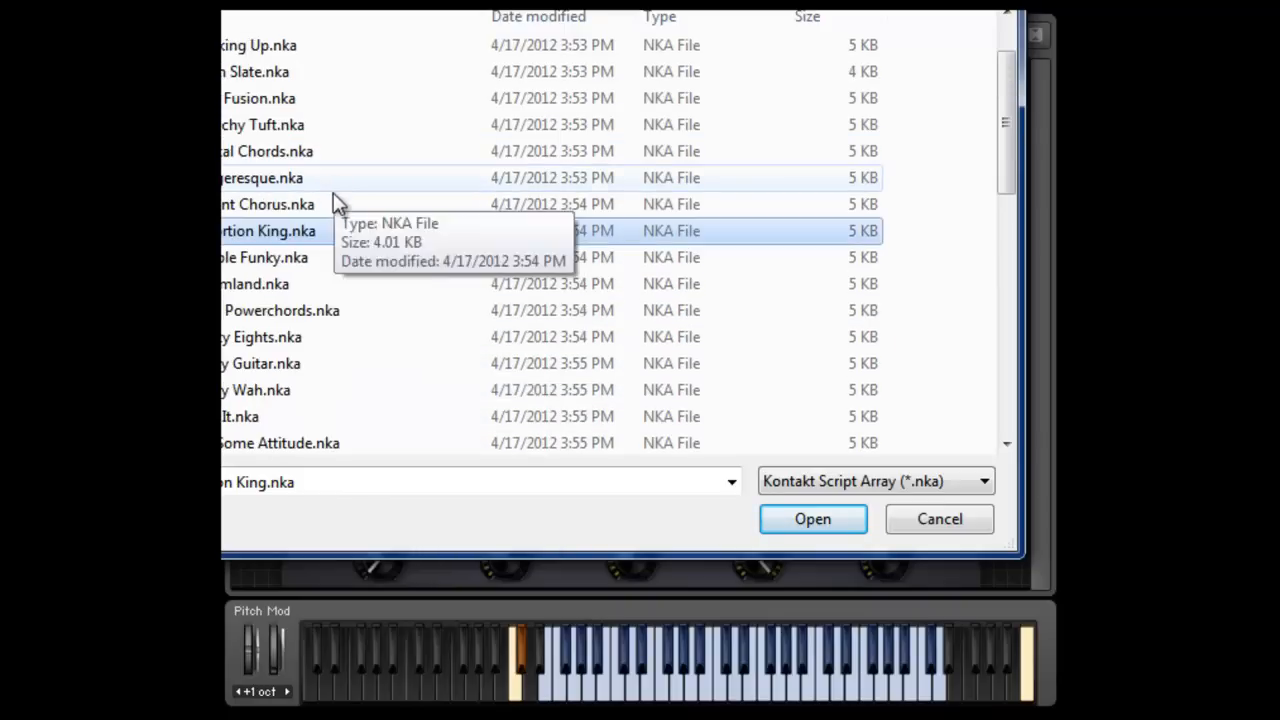
pyautogui.moveTo(304, 78)
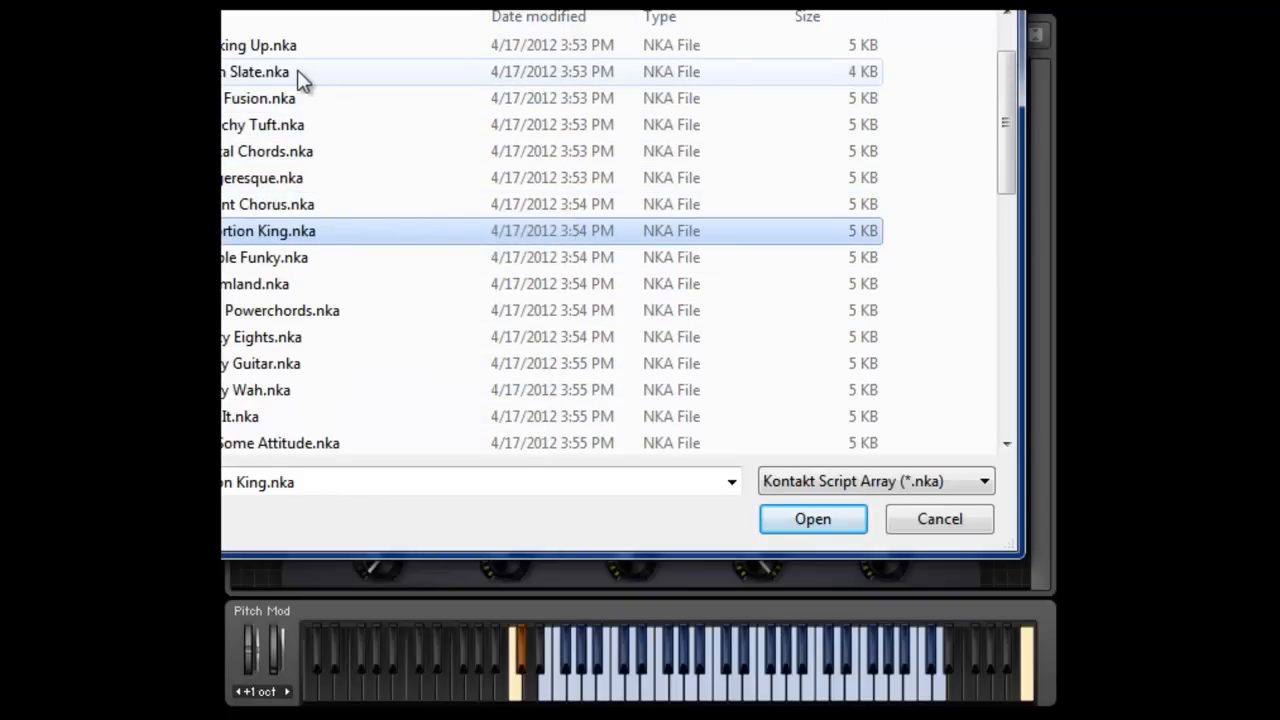
pyautogui.click(812, 518)
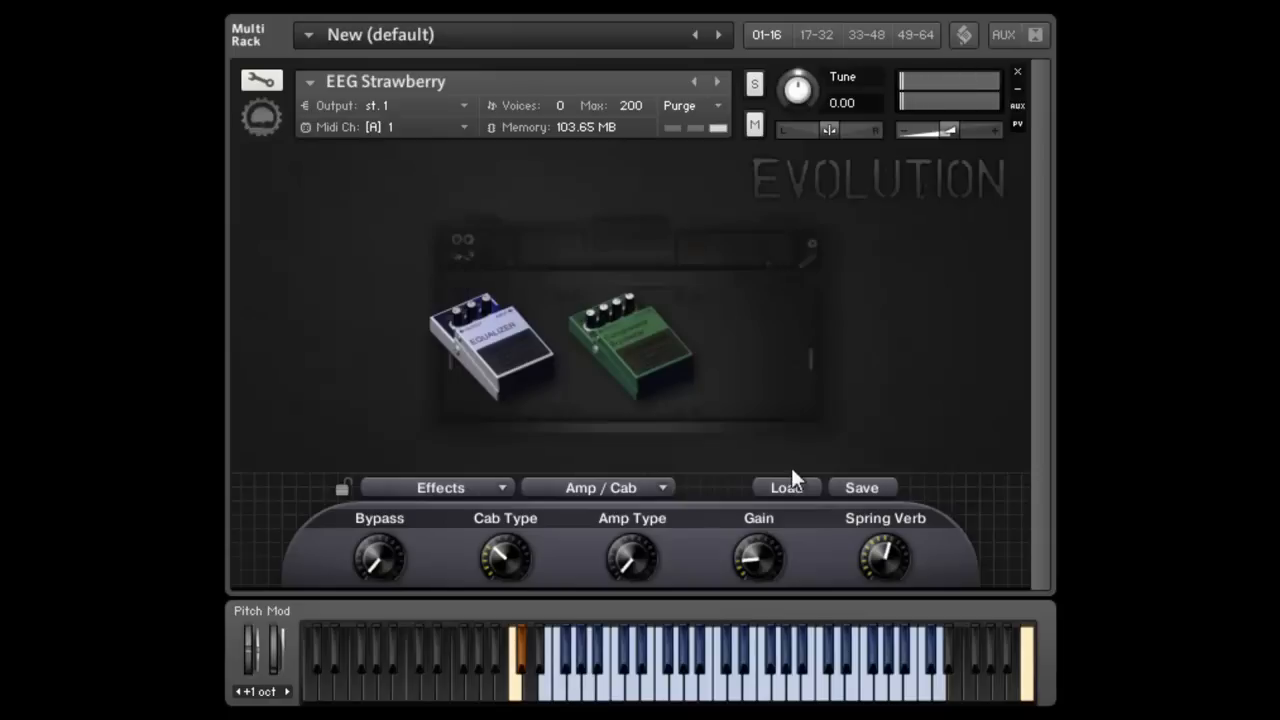
# Step: Load another .nka preset that adds a purple pedal to the blue and green ones
pyautogui.click(786, 488)
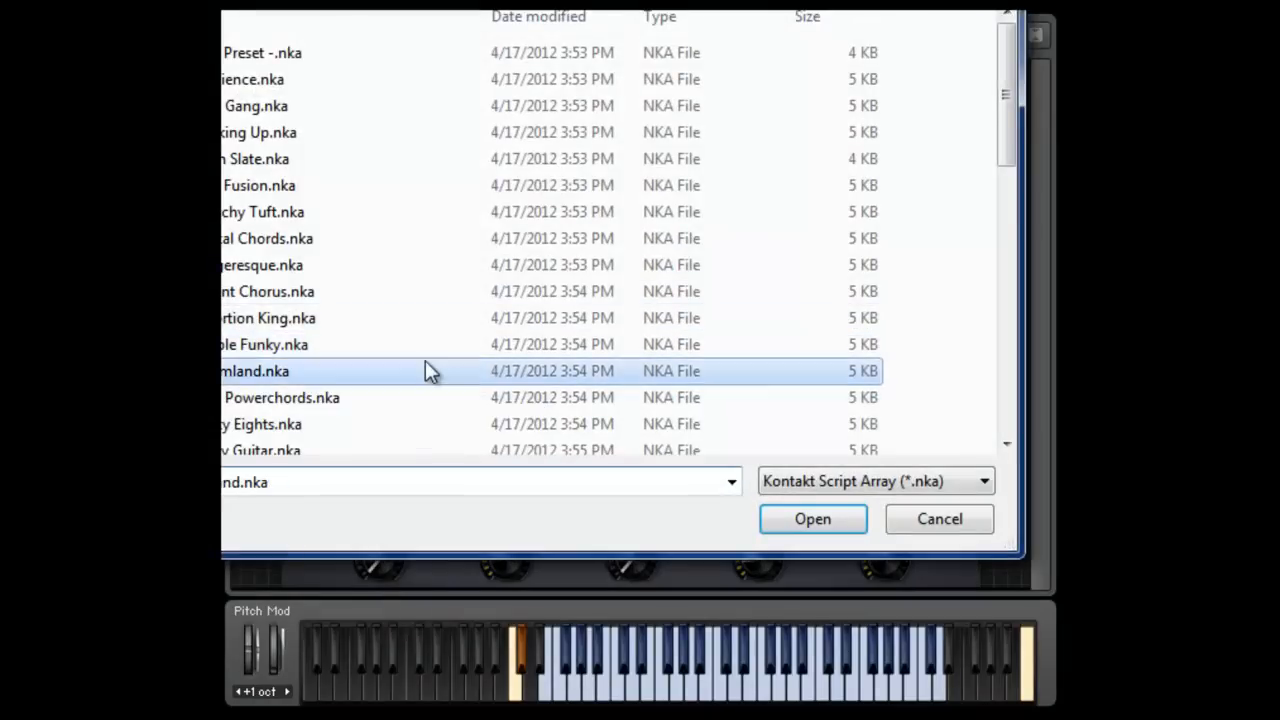
pyautogui.scroll(-3)
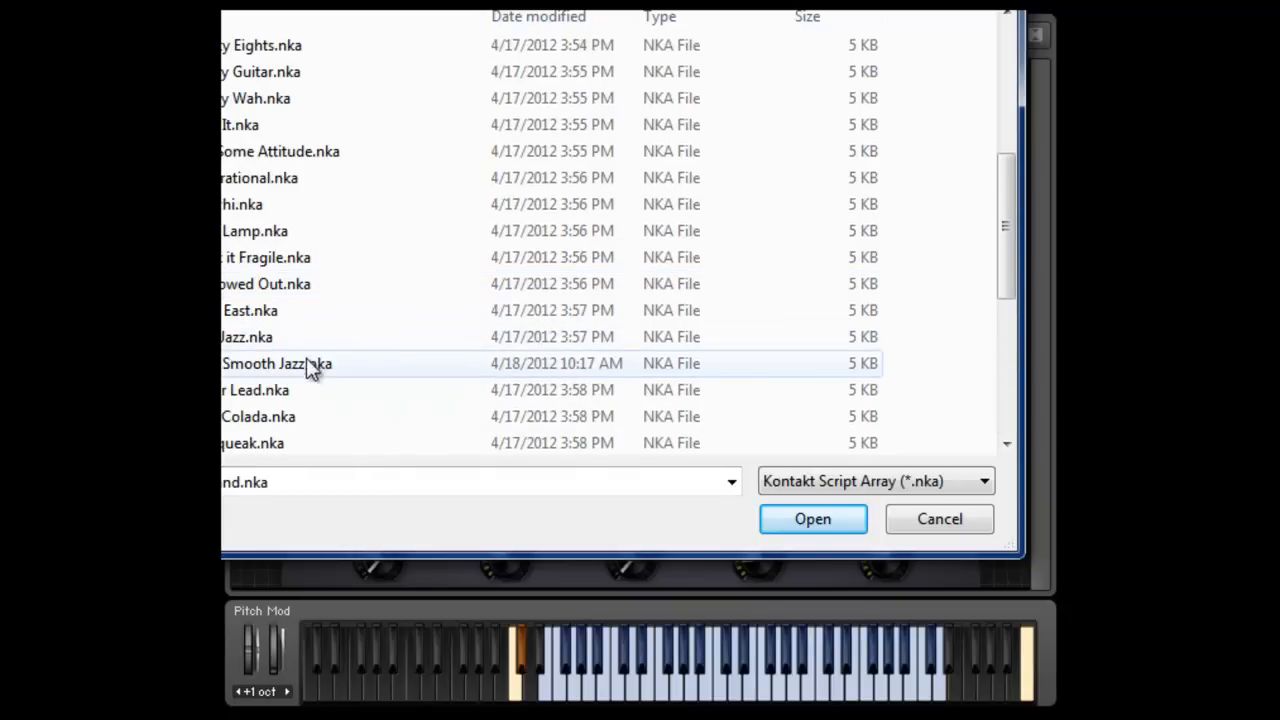
pyautogui.click(812, 518)
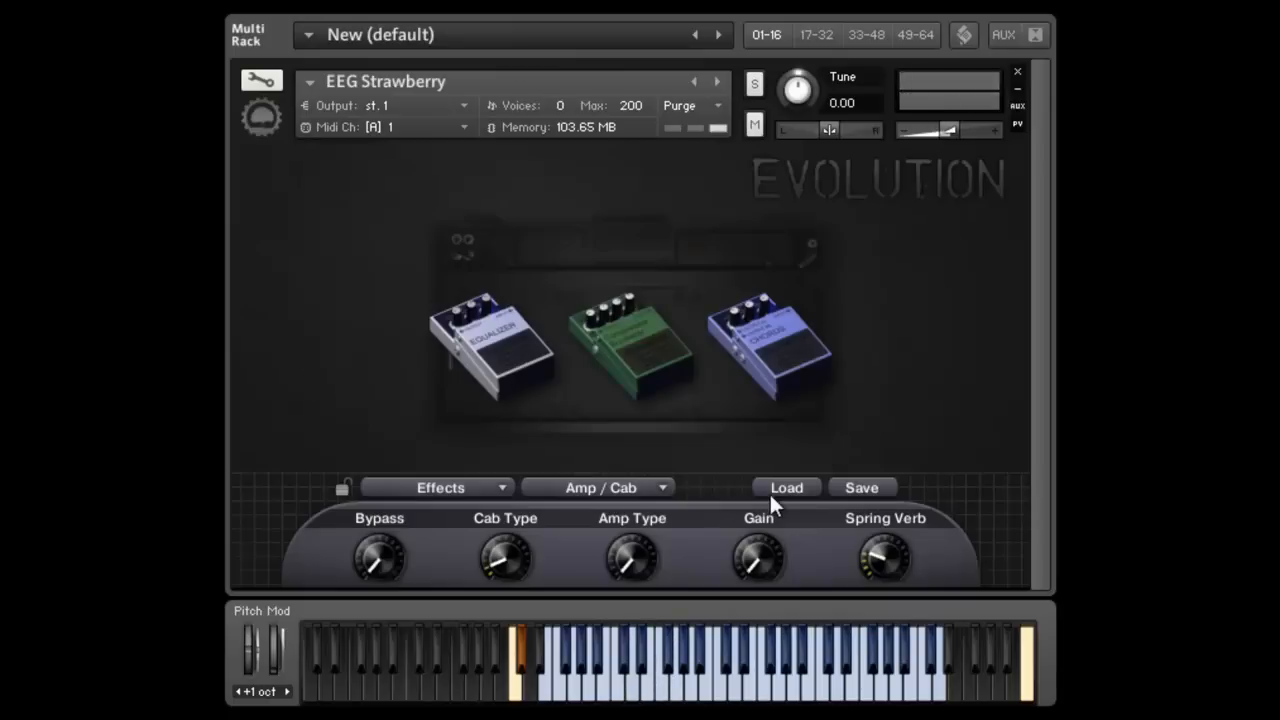
# Step: Load the Distortion King preset, then another preset putting a wah pedal at the front of the rig
pyautogui.click(786, 488)
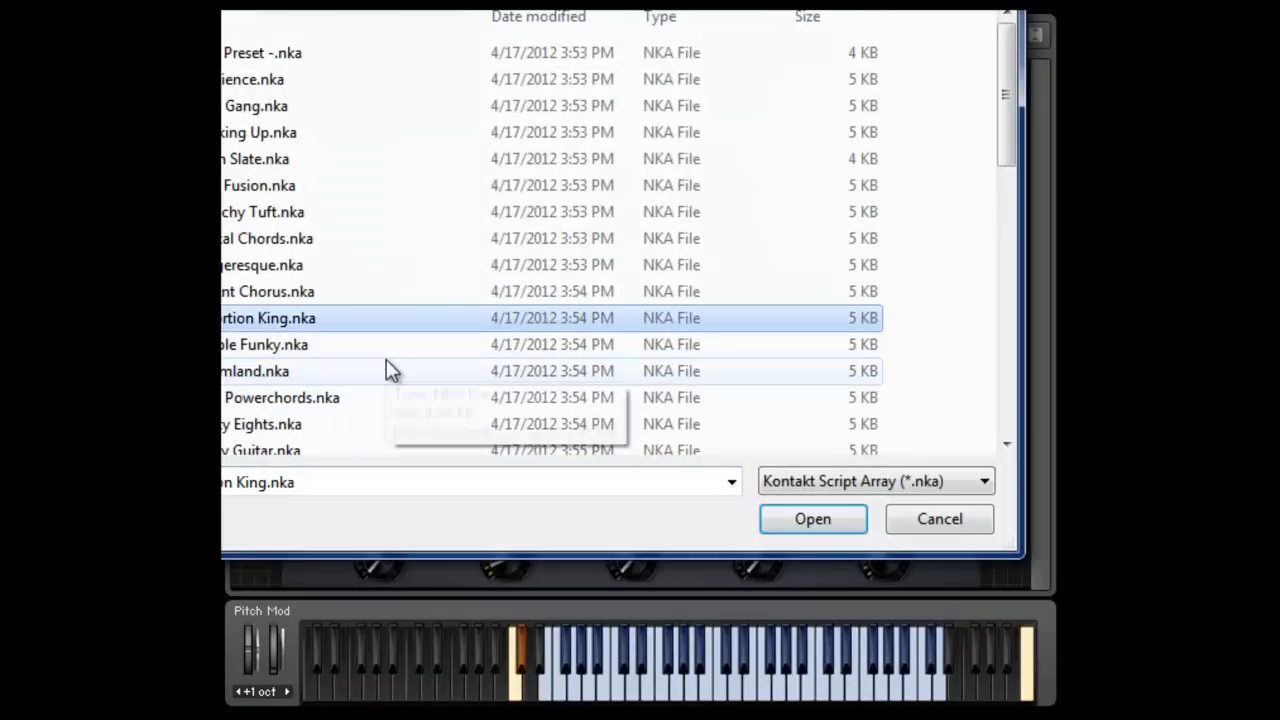
pyautogui.moveTo(360, 376)
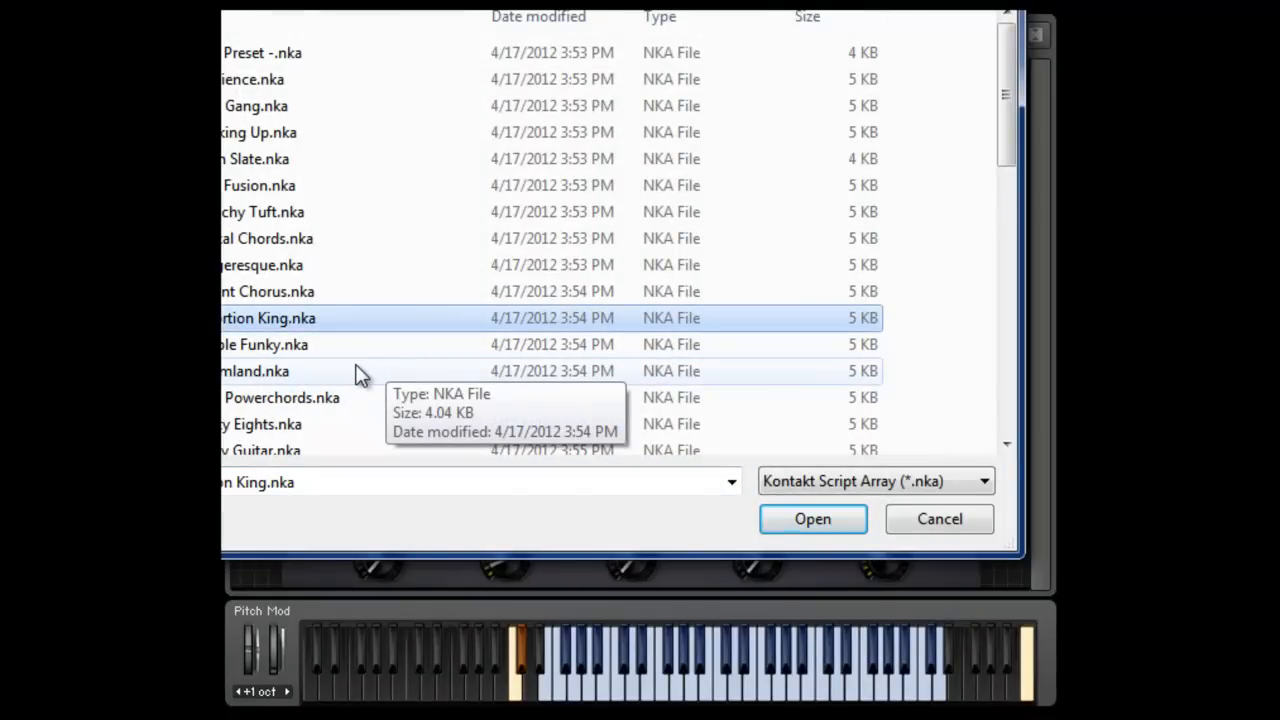
pyautogui.click(812, 518)
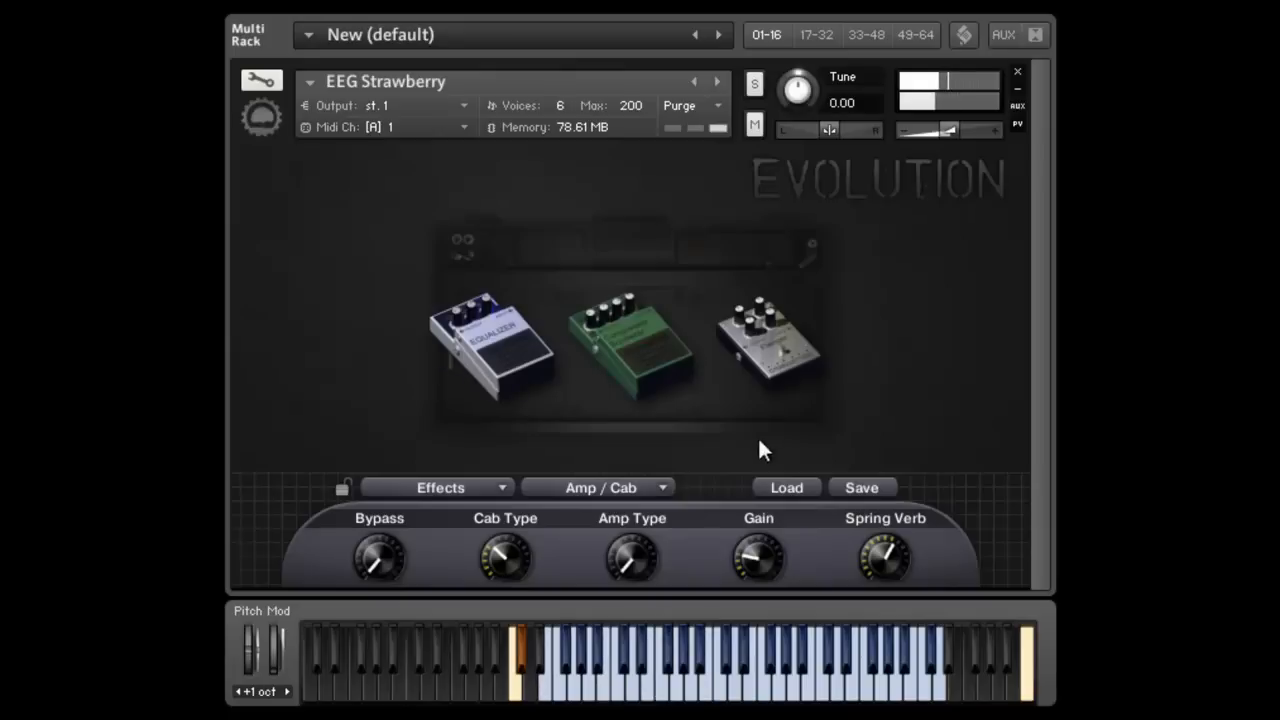
pyautogui.click(786, 488)
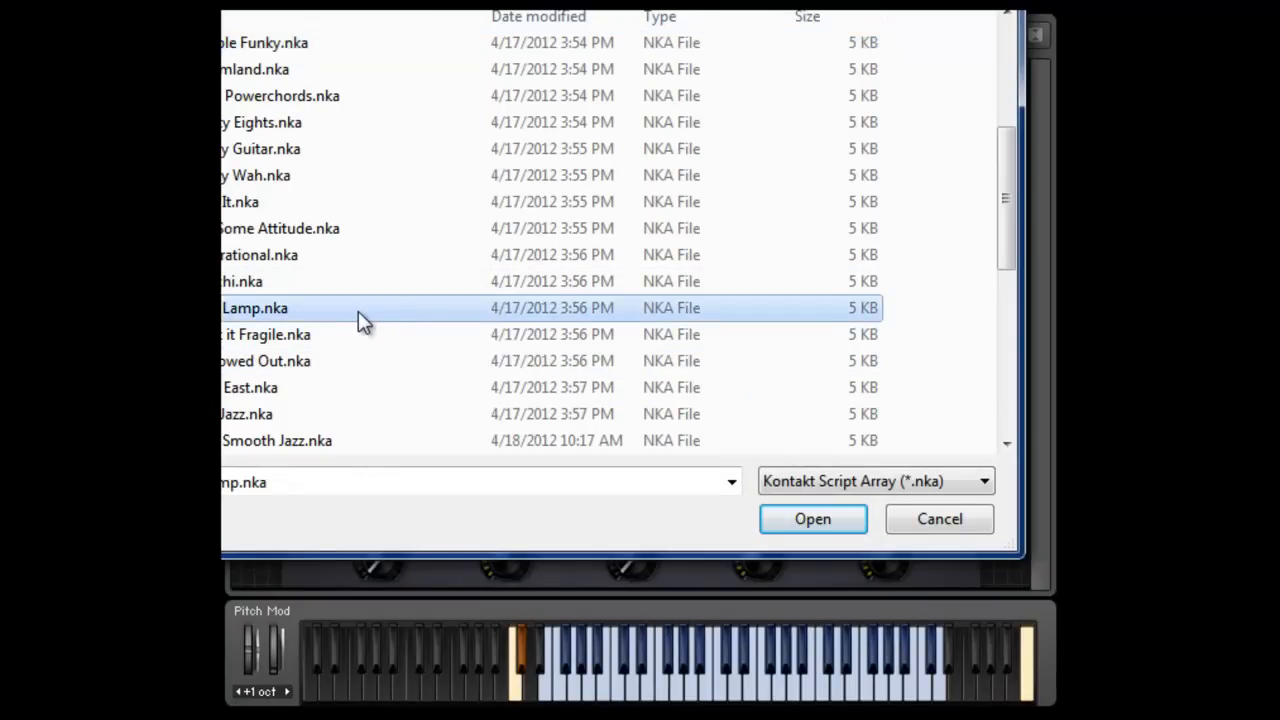
pyautogui.click(812, 518)
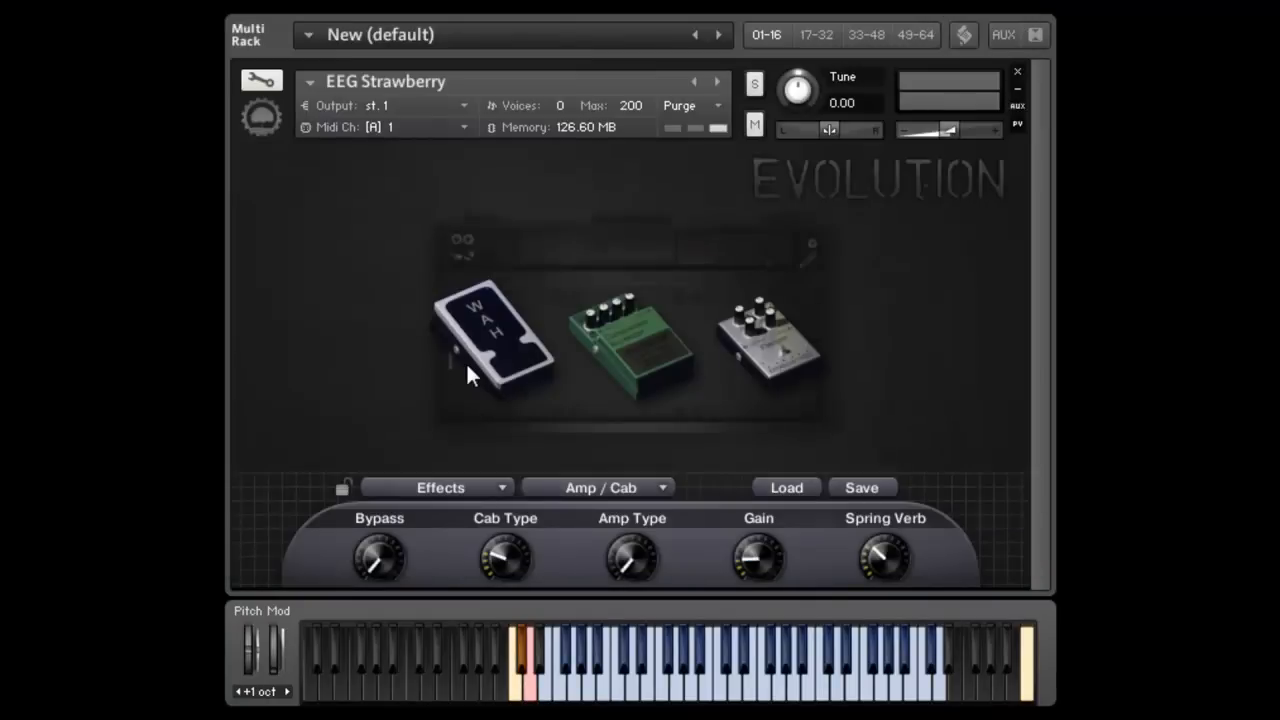